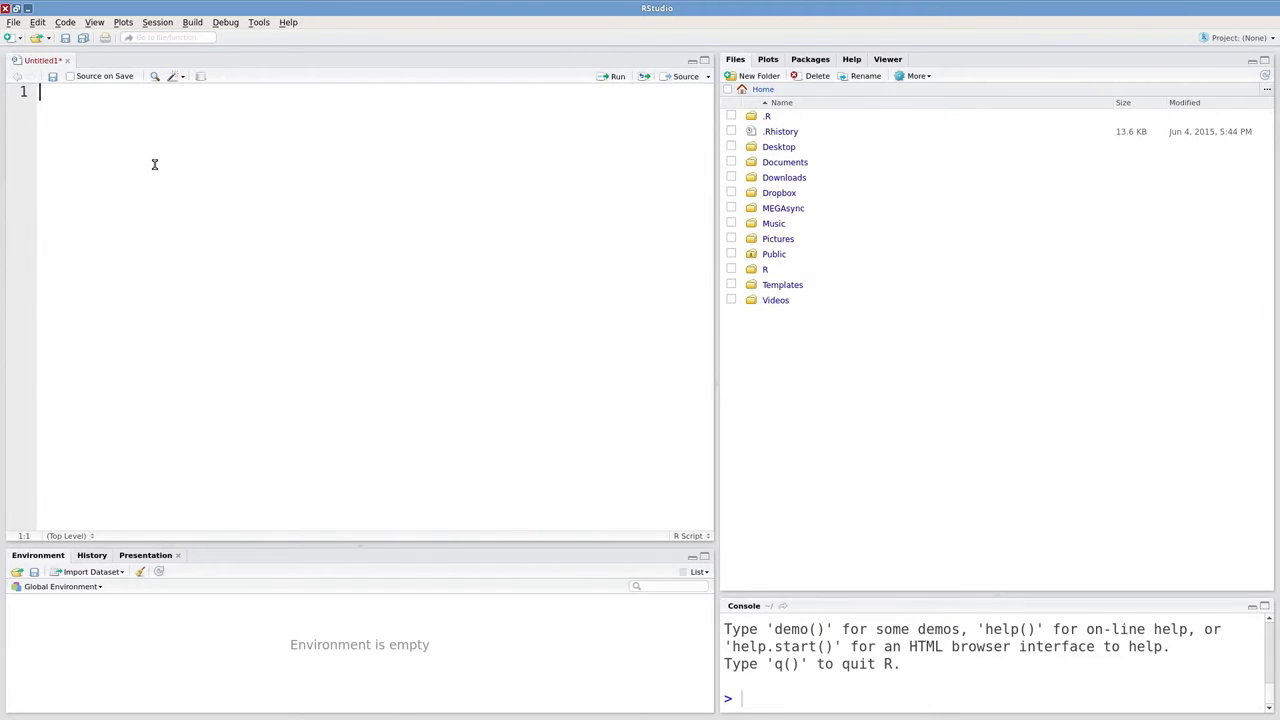
- Write vec <- c(5, 3, 2) in the script and run it to create the vector
{"action": "type", "text": "vec"}
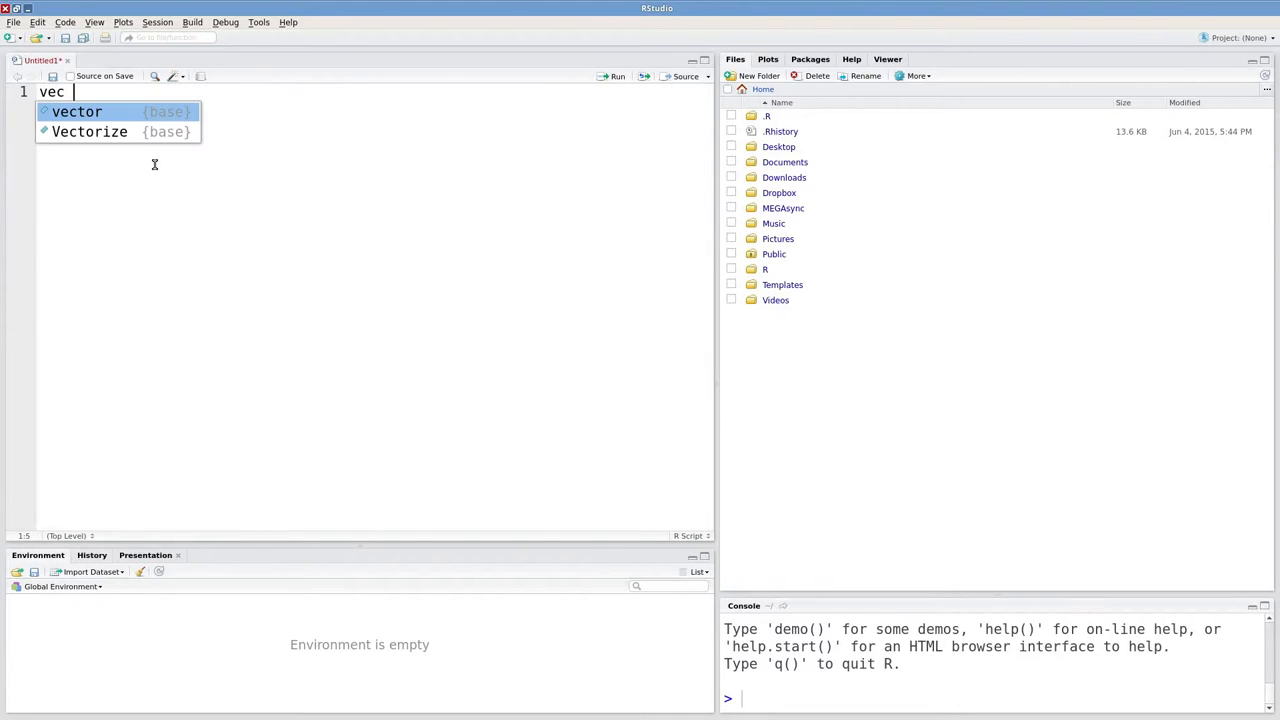
{"action": "type", "text": "<-"}
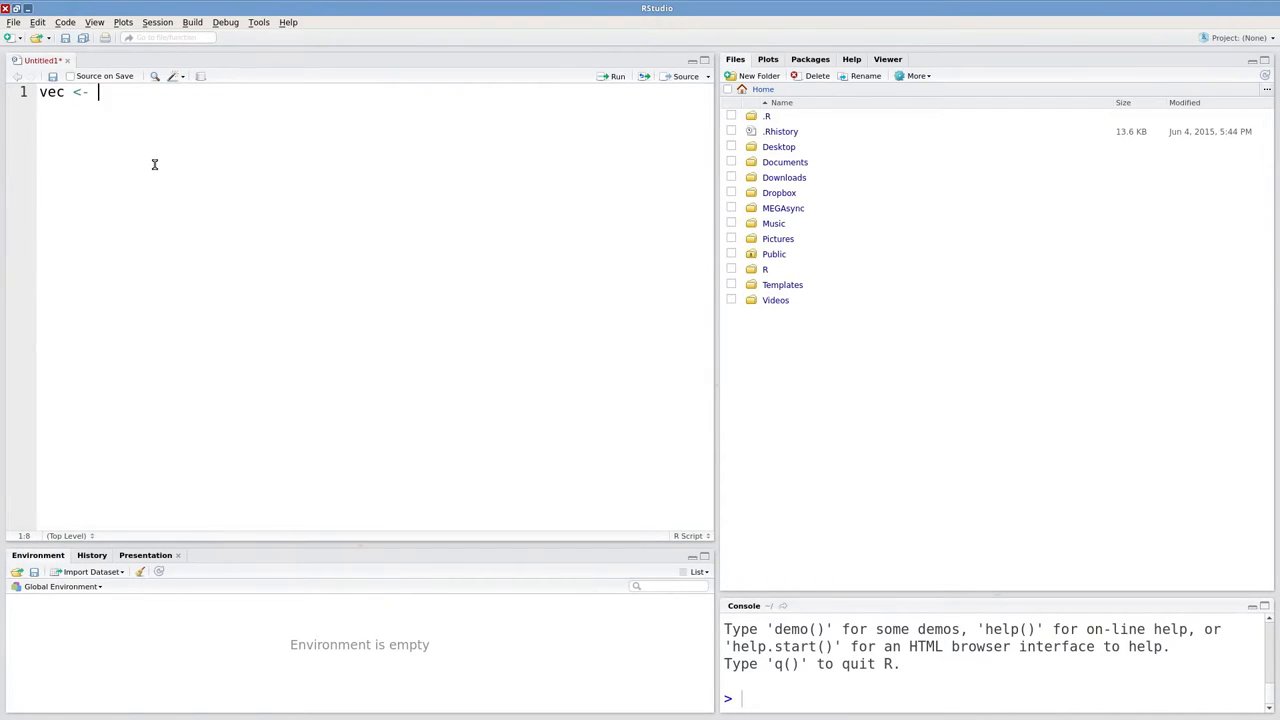
{"action": "type", "text": "c()"}
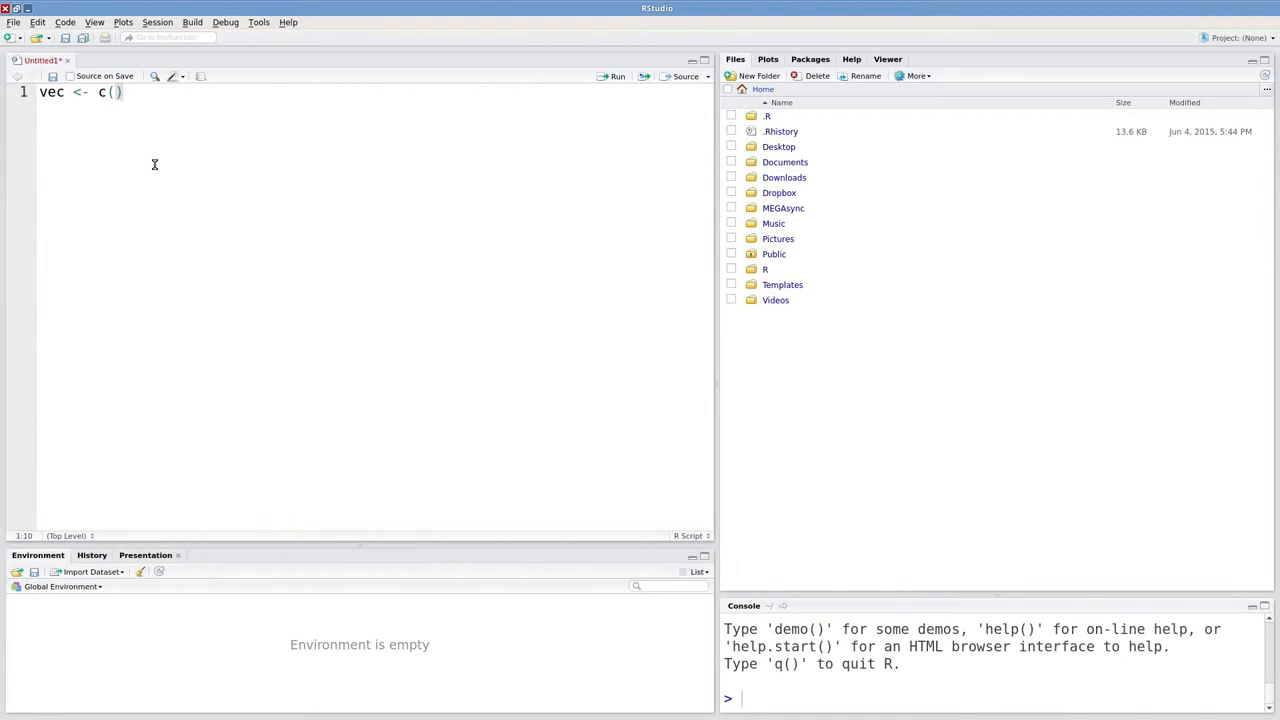
{"action": "type", "text": "5,"}
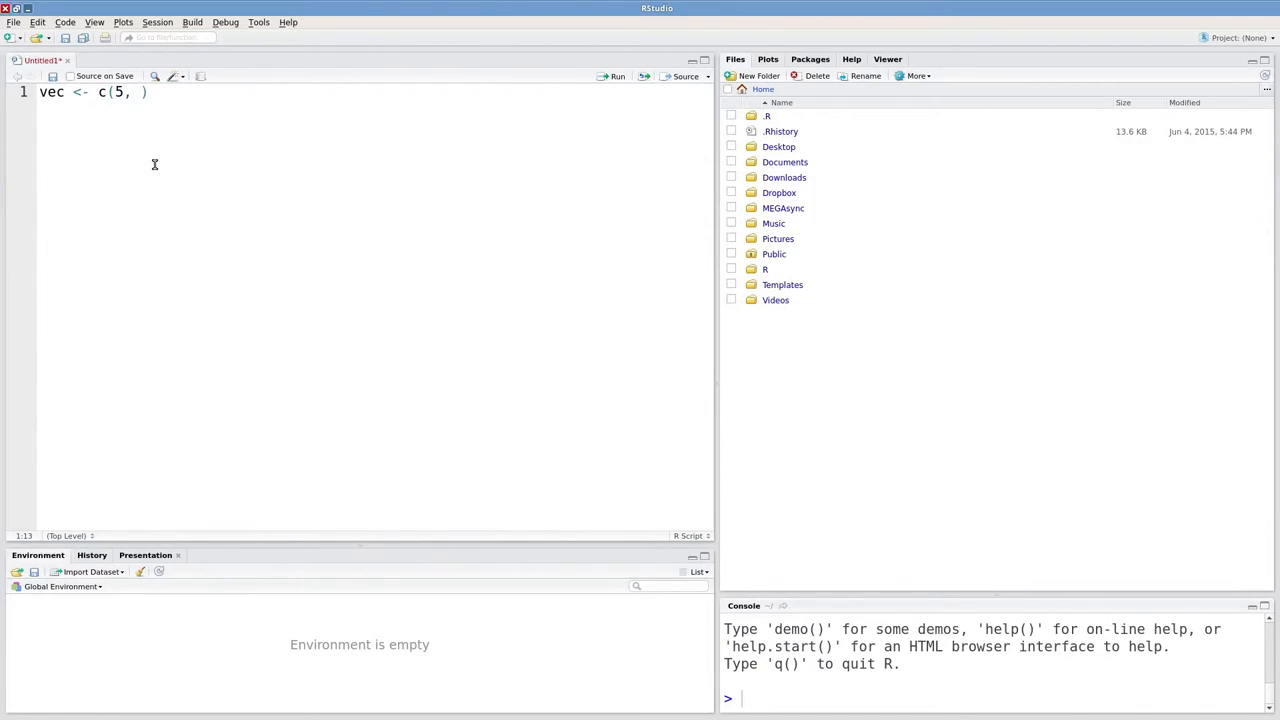
{"action": "type", "text": "3,"}
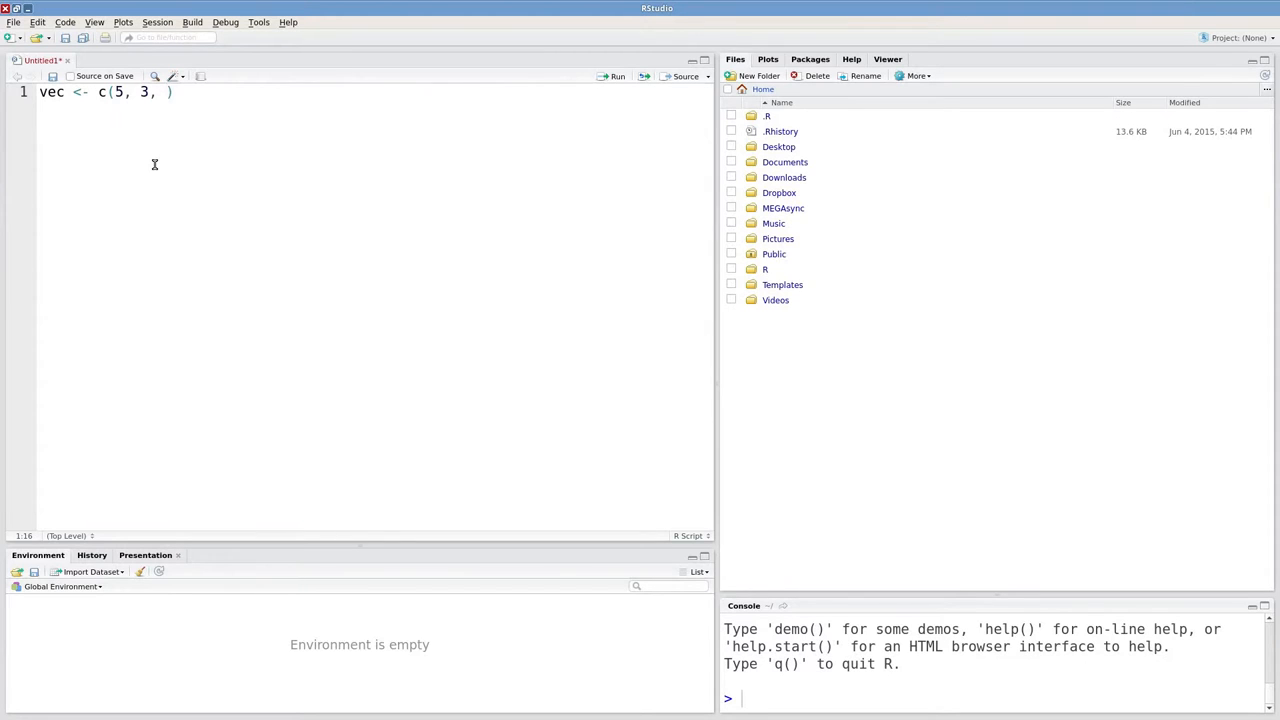
{"action": "type", "text": "2"}
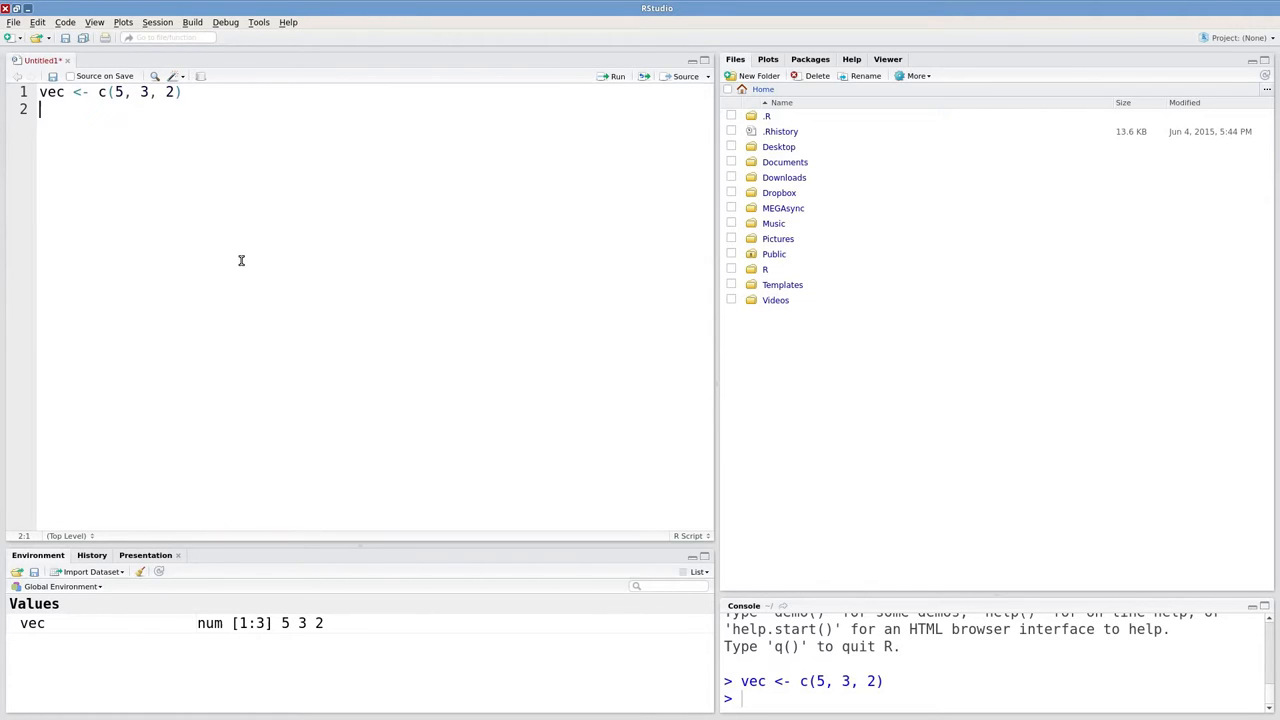
{"action": "mouse_move", "coordinate": [261, 225]}
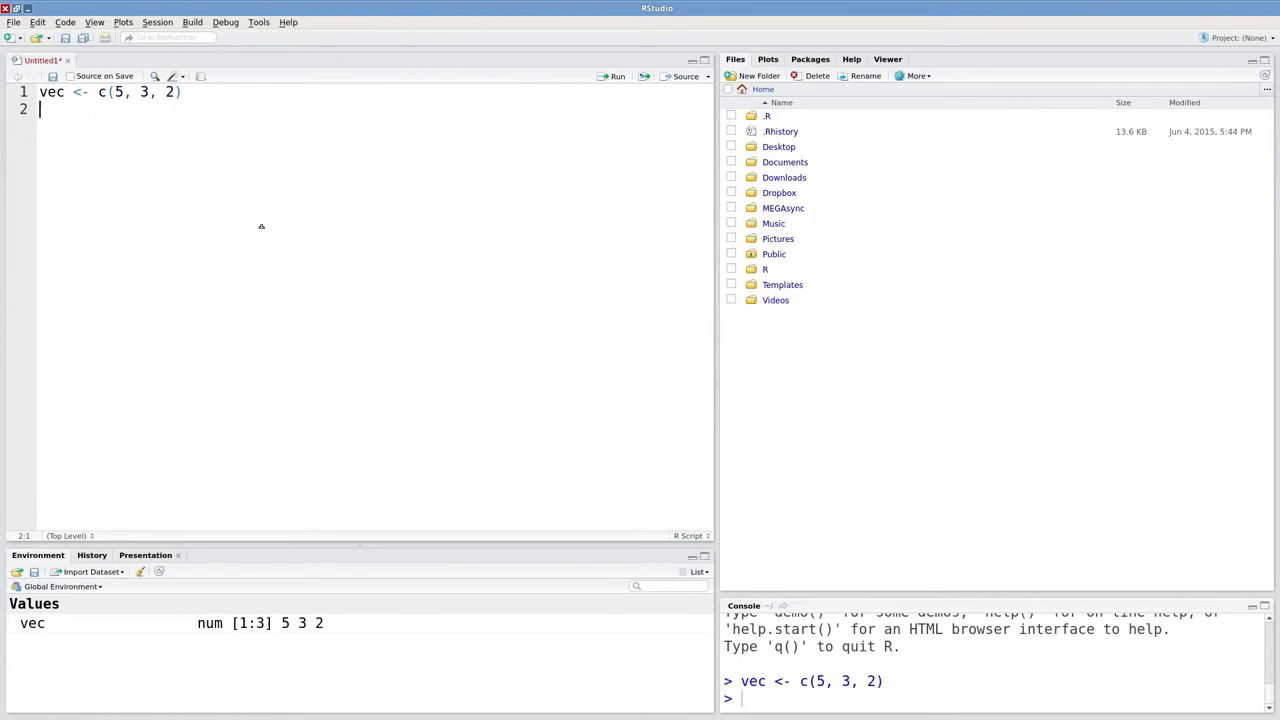
{"action": "mouse_move", "coordinate": [247, 184]}
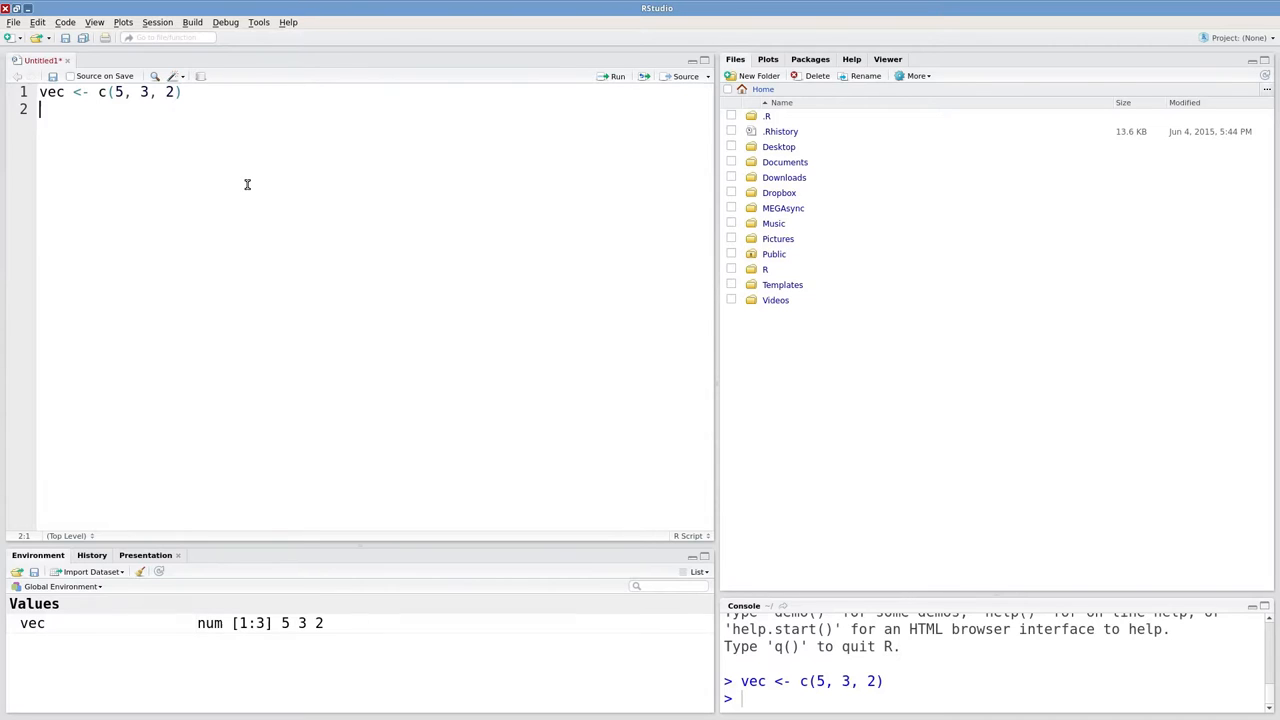
- Add length(vec) on line 2 and run it so the console prints 3
{"action": "type", "text": "lengt"}
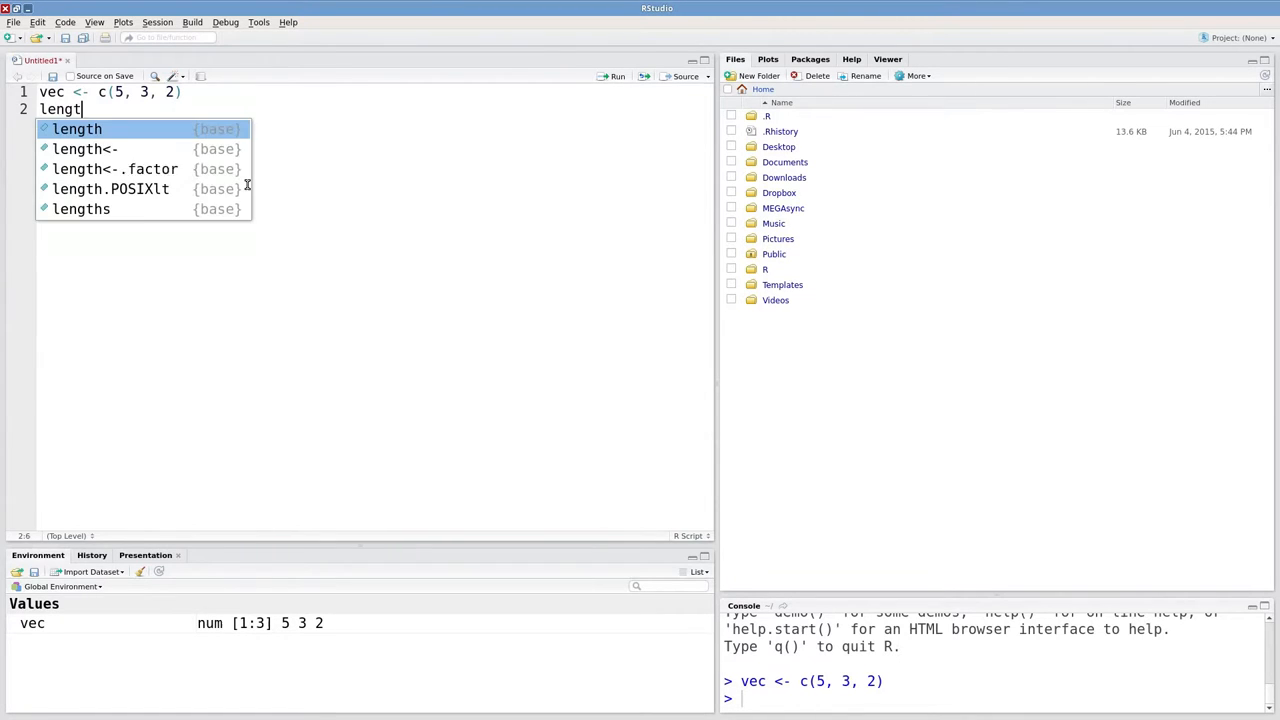
{"action": "type", "text": "h("}
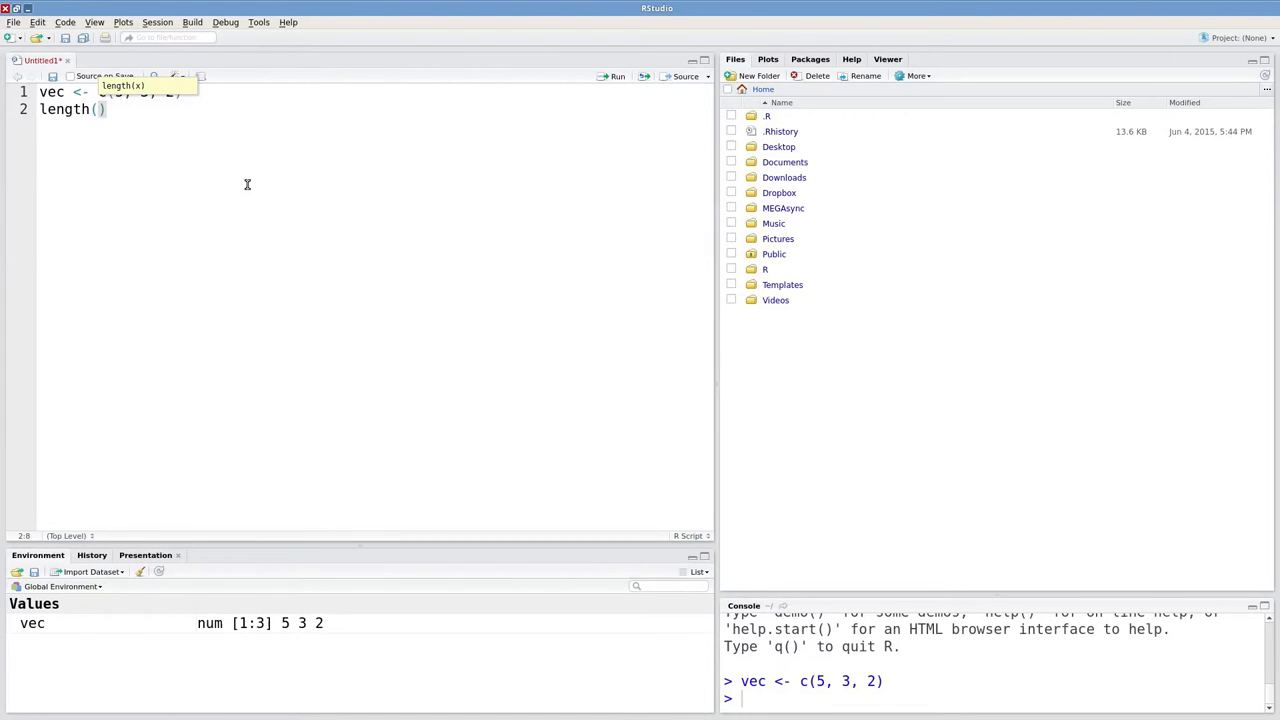
{"action": "type", "text": "v"}
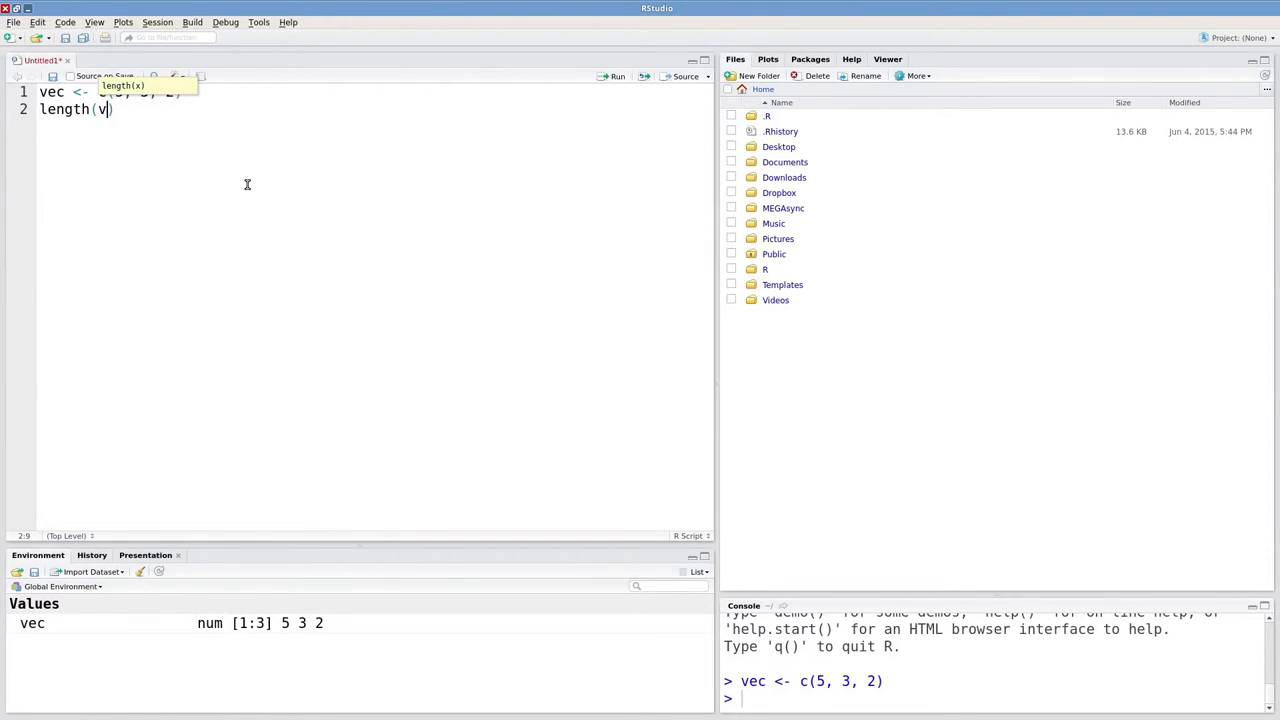
{"action": "type", "text": "ec"}
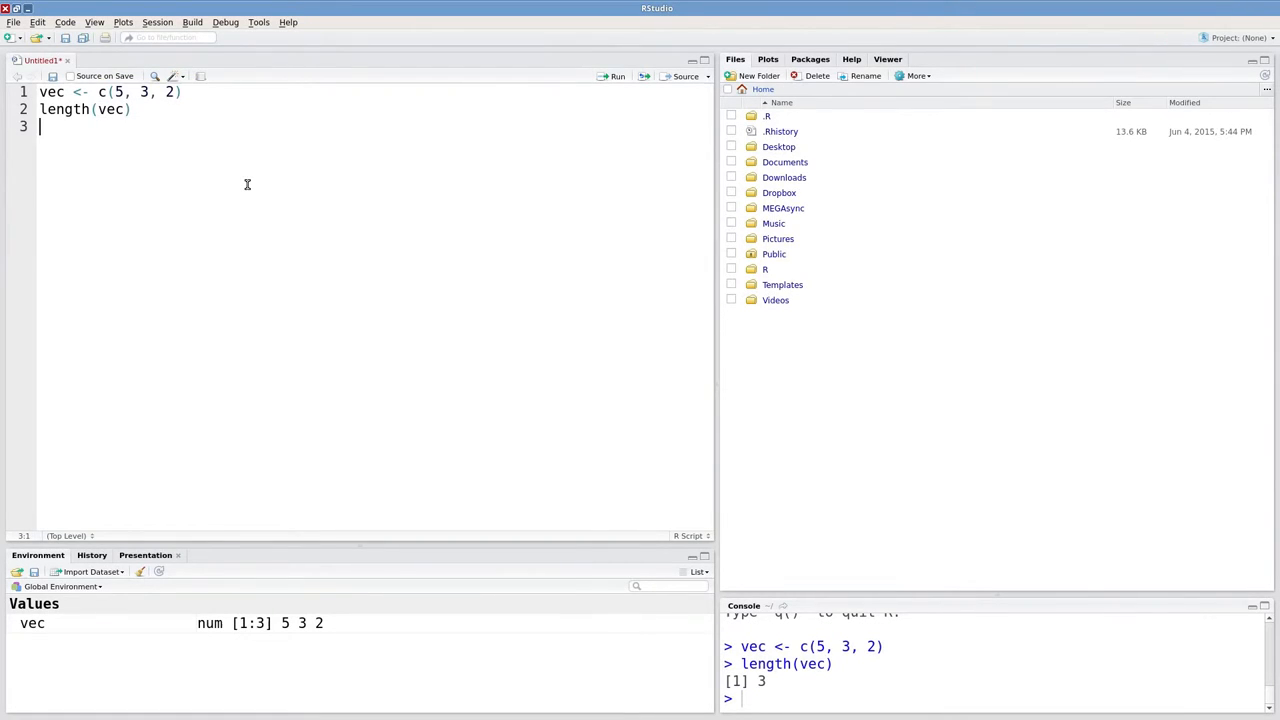
{"action": "mouse_move", "coordinate": [693, 621]}
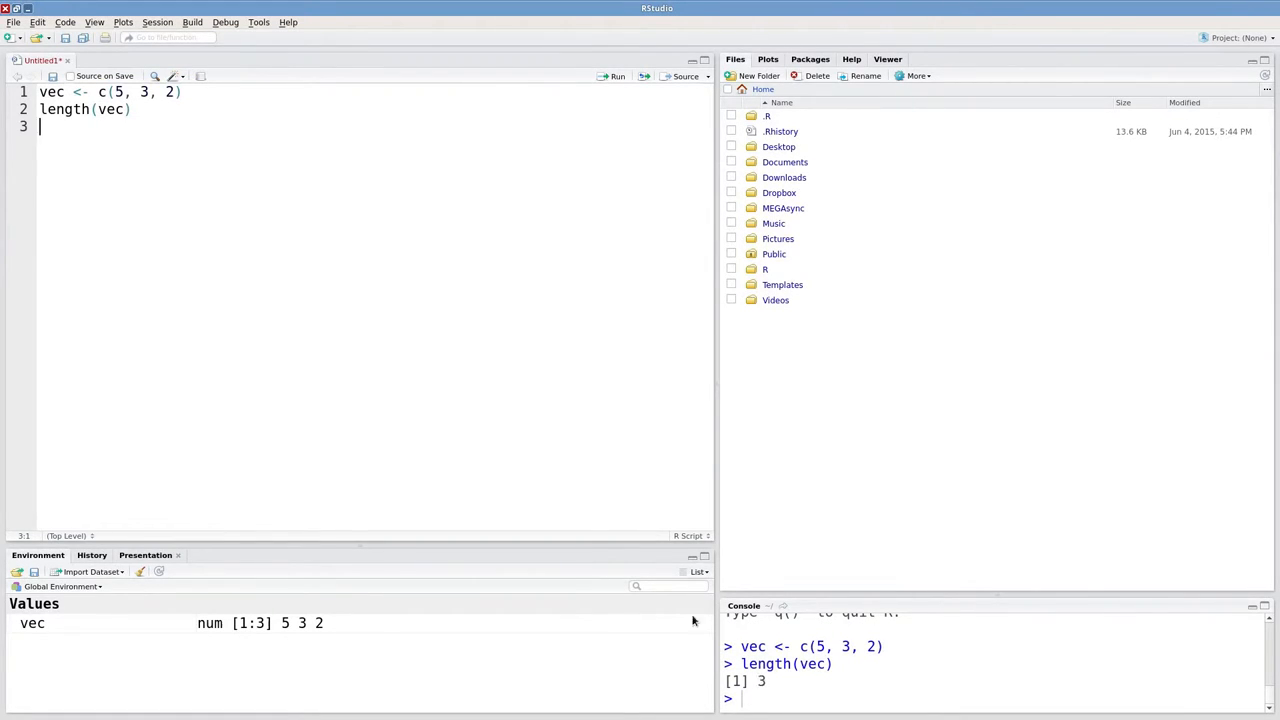
{"action": "mouse_move", "coordinate": [375, 336]}
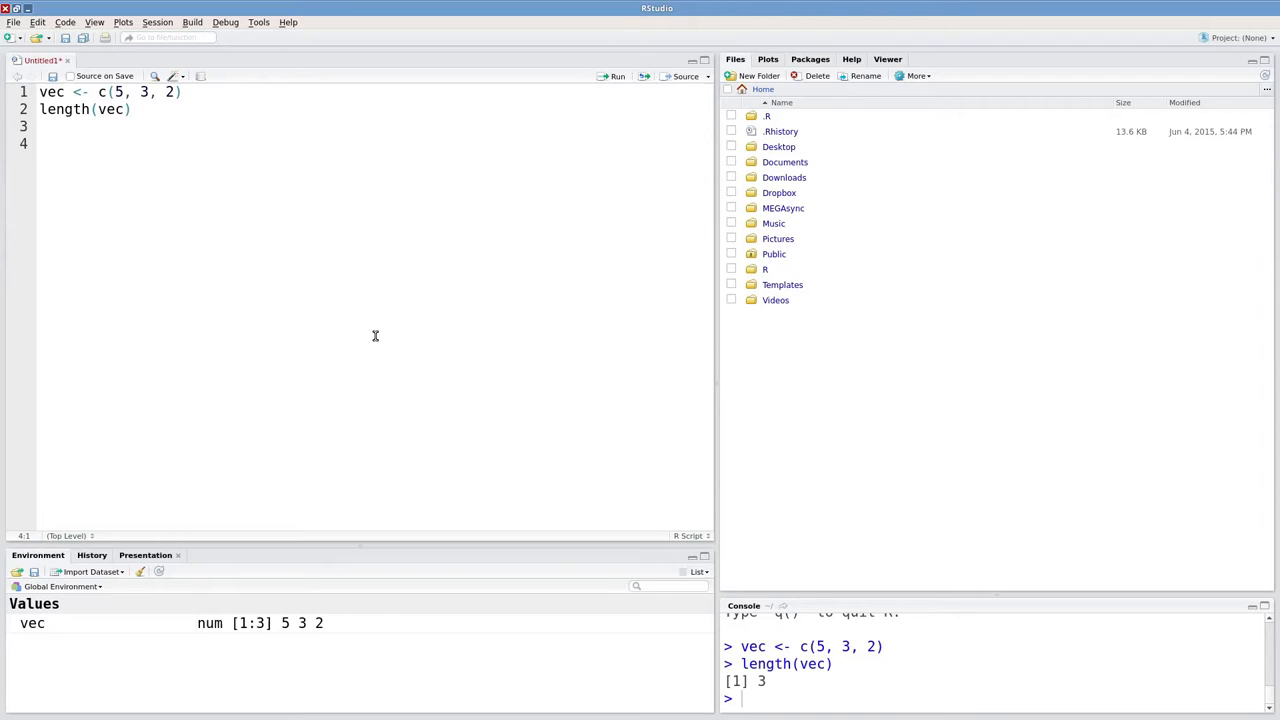
- Add ?length on line 4 and run it to show the Length of an Object help page
{"action": "type", "text": "?"}
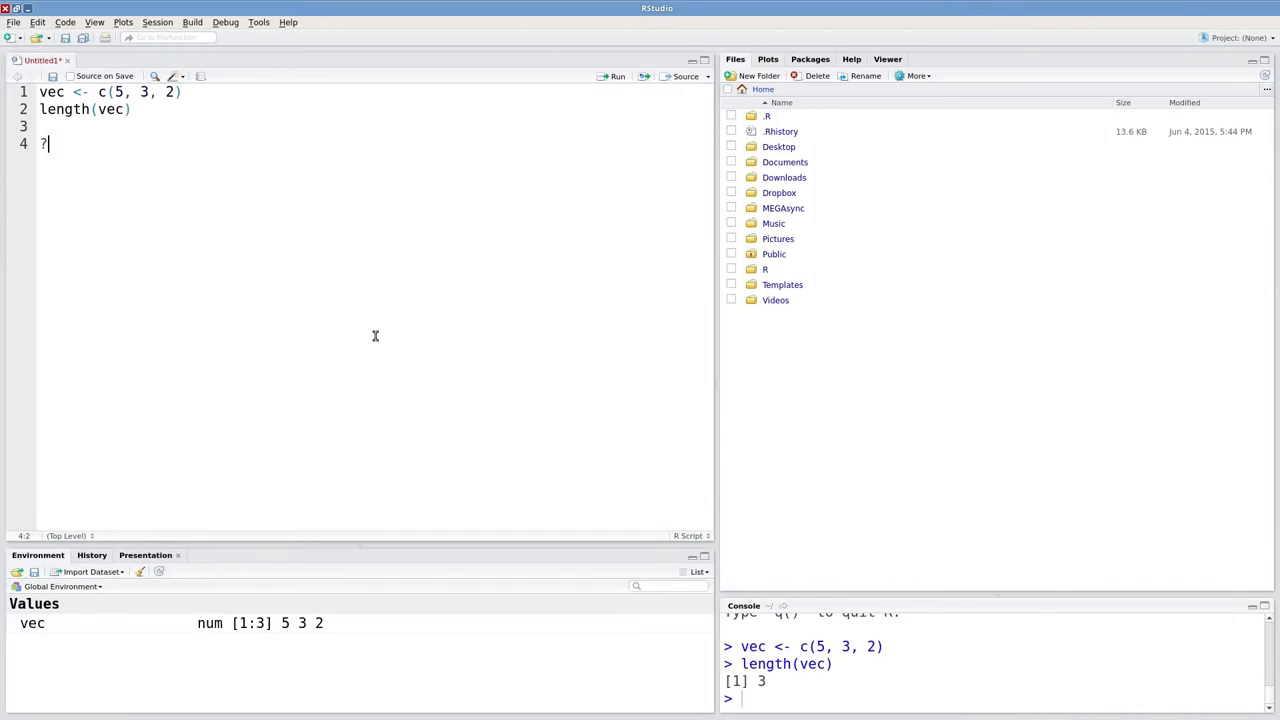
{"action": "type", "text": "length"}
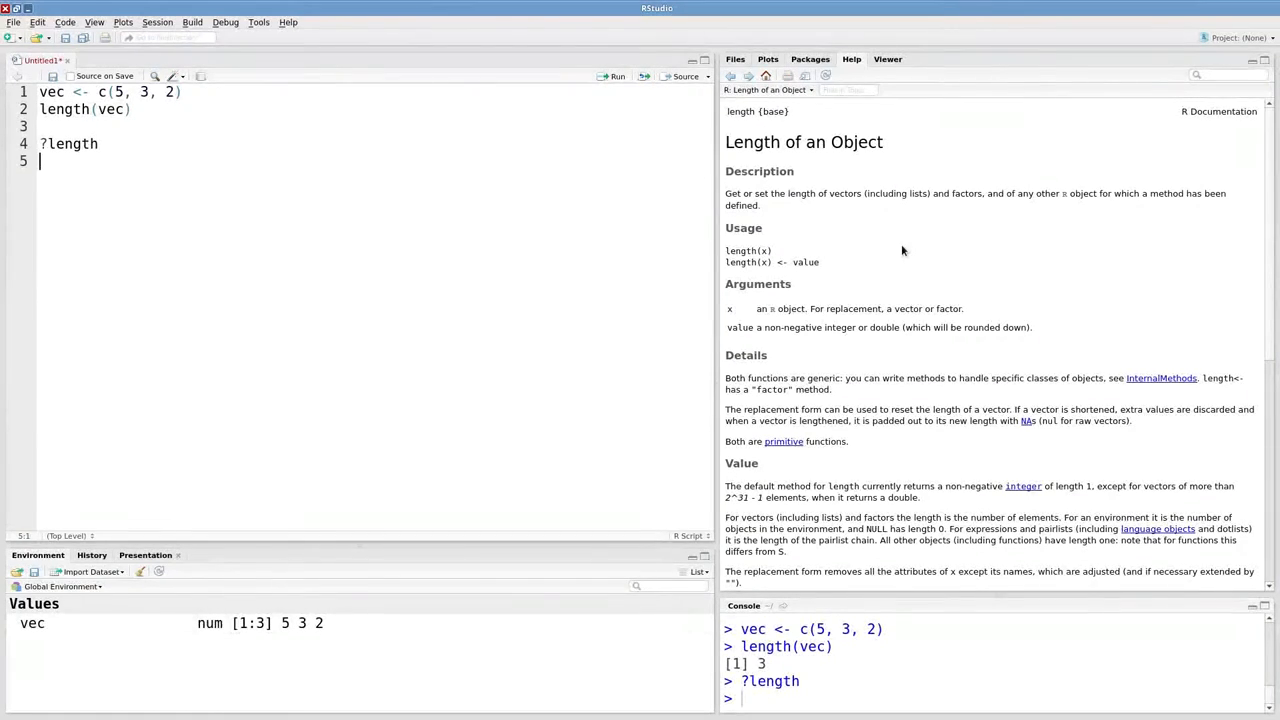
{"action": "mouse_move", "coordinate": [773, 217]}
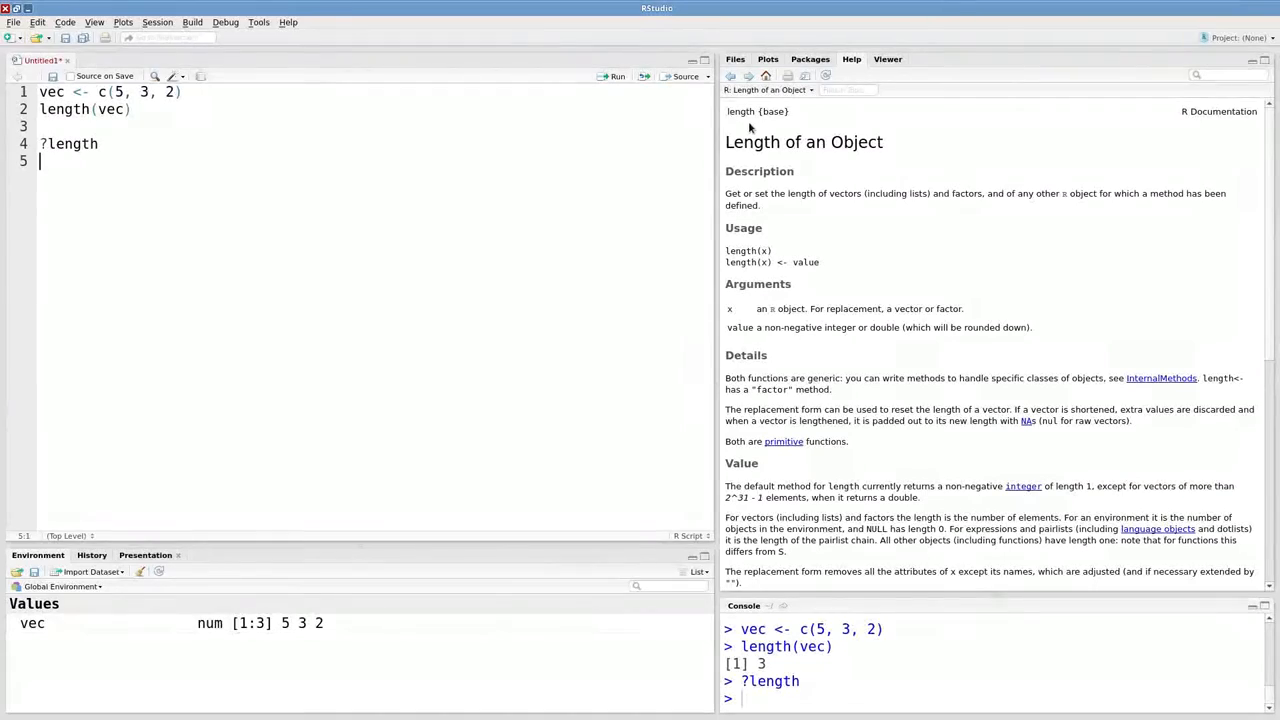
{"action": "mouse_move", "coordinate": [773, 364]}
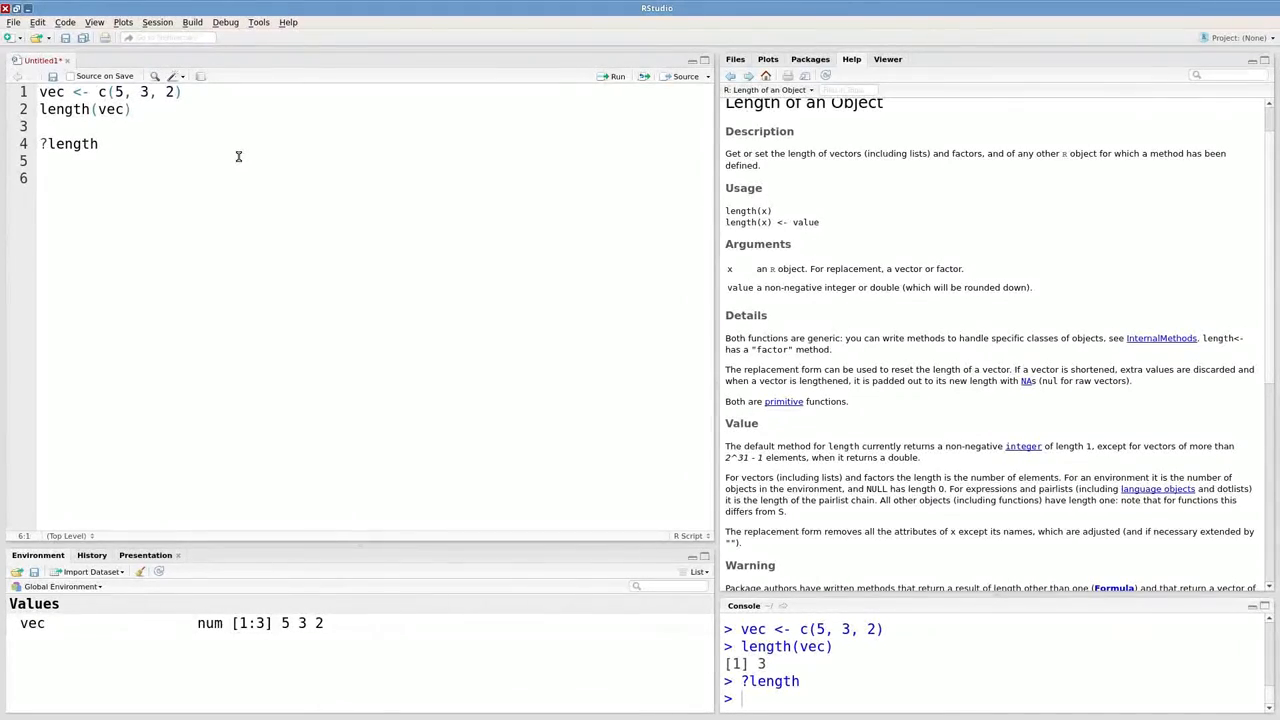
- Add sqrt(81) on line 6 and run it, giving 9 in the console
{"action": "type", "text": "s"}
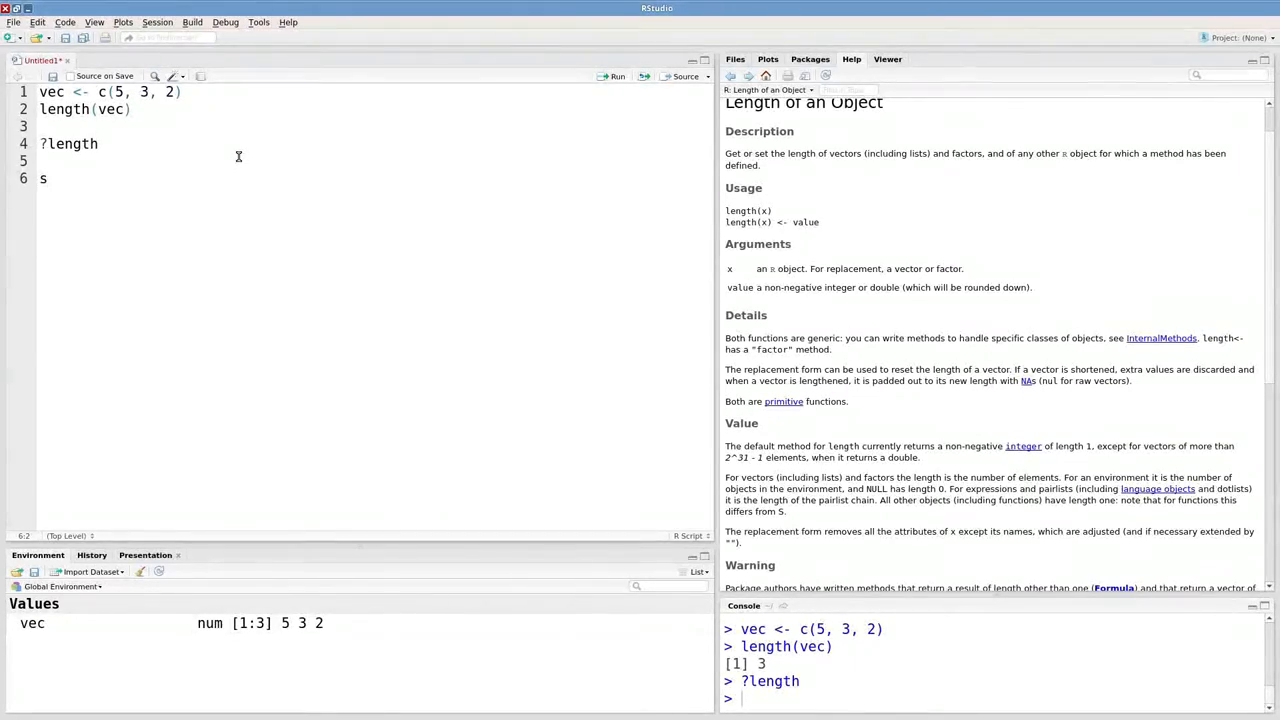
{"action": "type", "text": "qrt"}
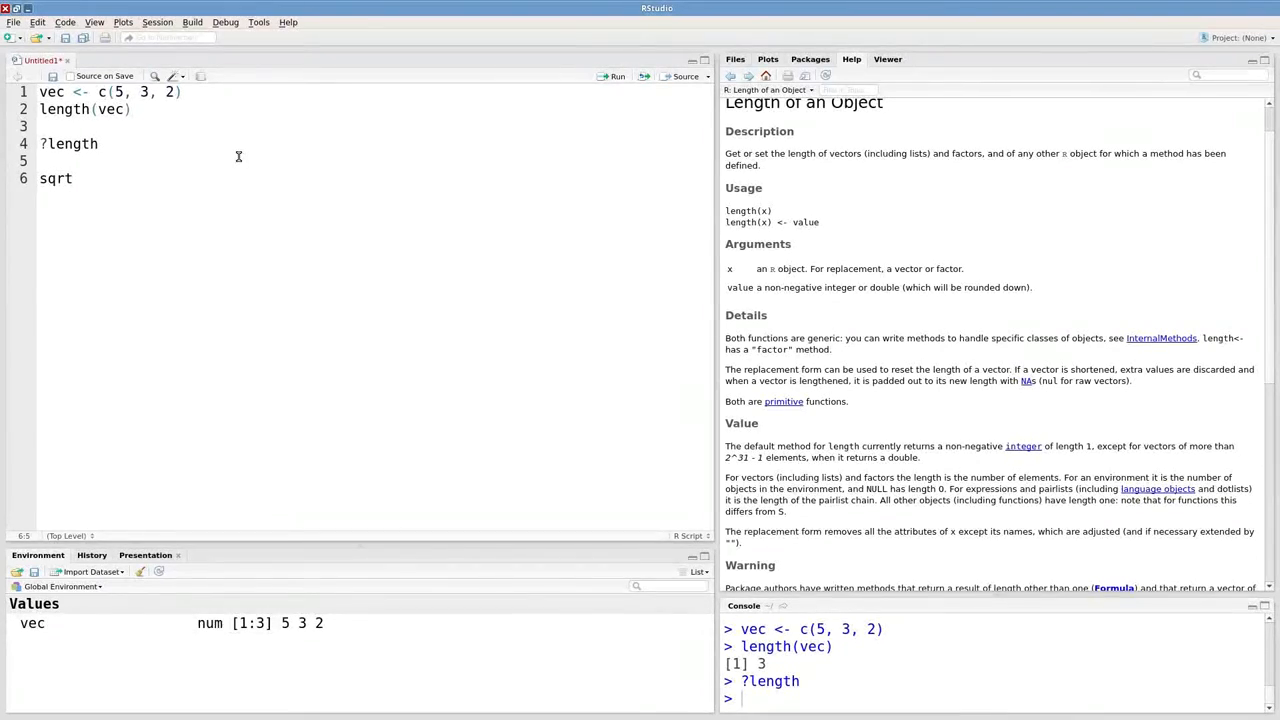
{"action": "type", "text": "(81"}
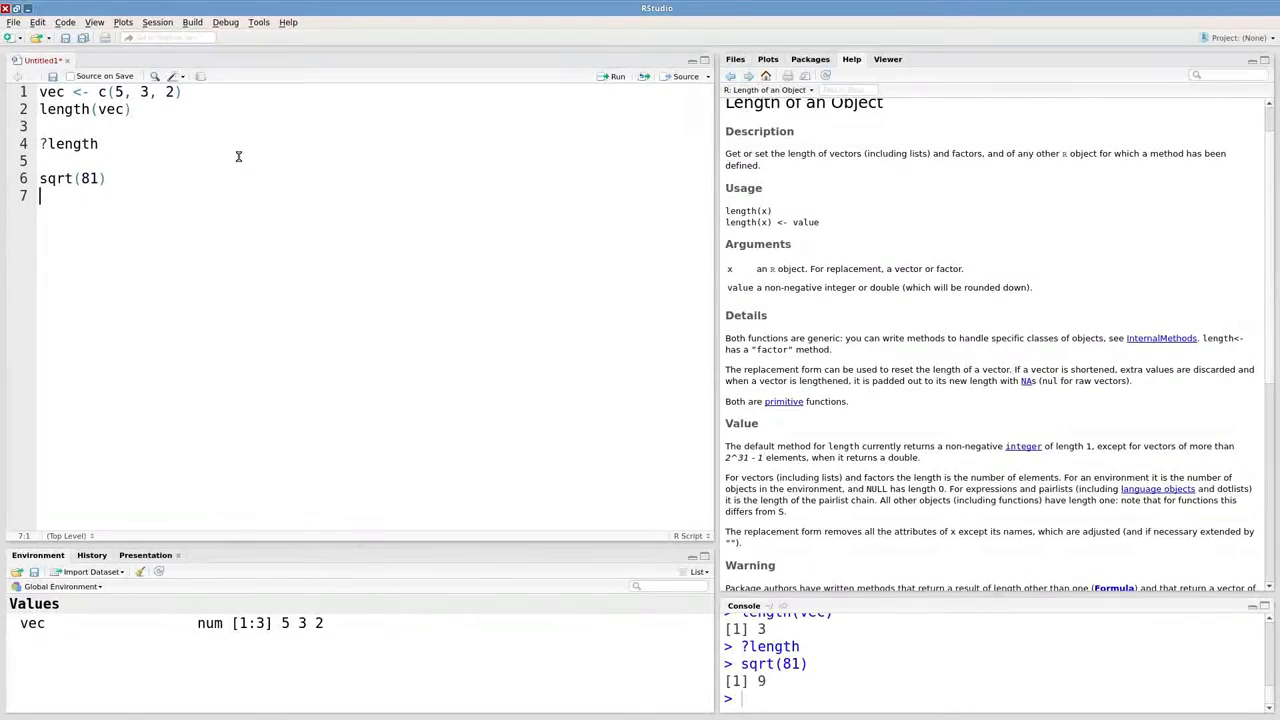
- Add log(3) on line 7 and run it, giving 1.098612 in the console
{"action": "type", "text": "log"}
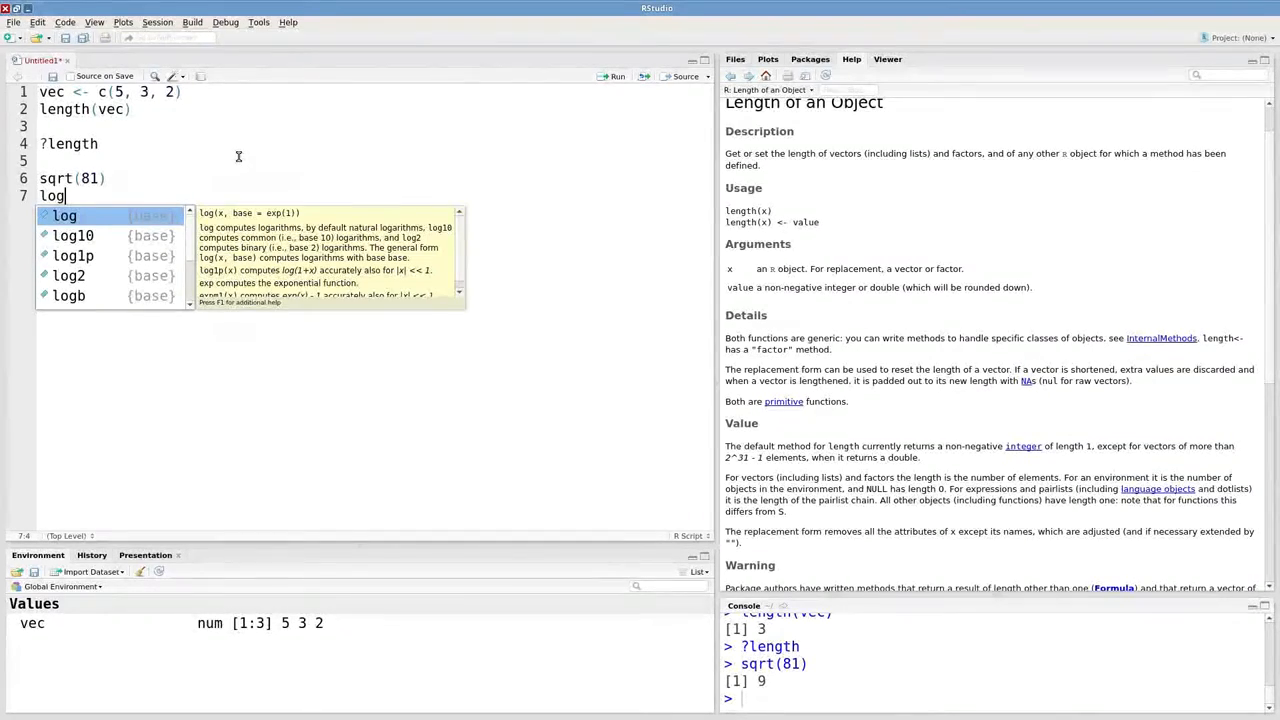
{"action": "type", "text": "("}
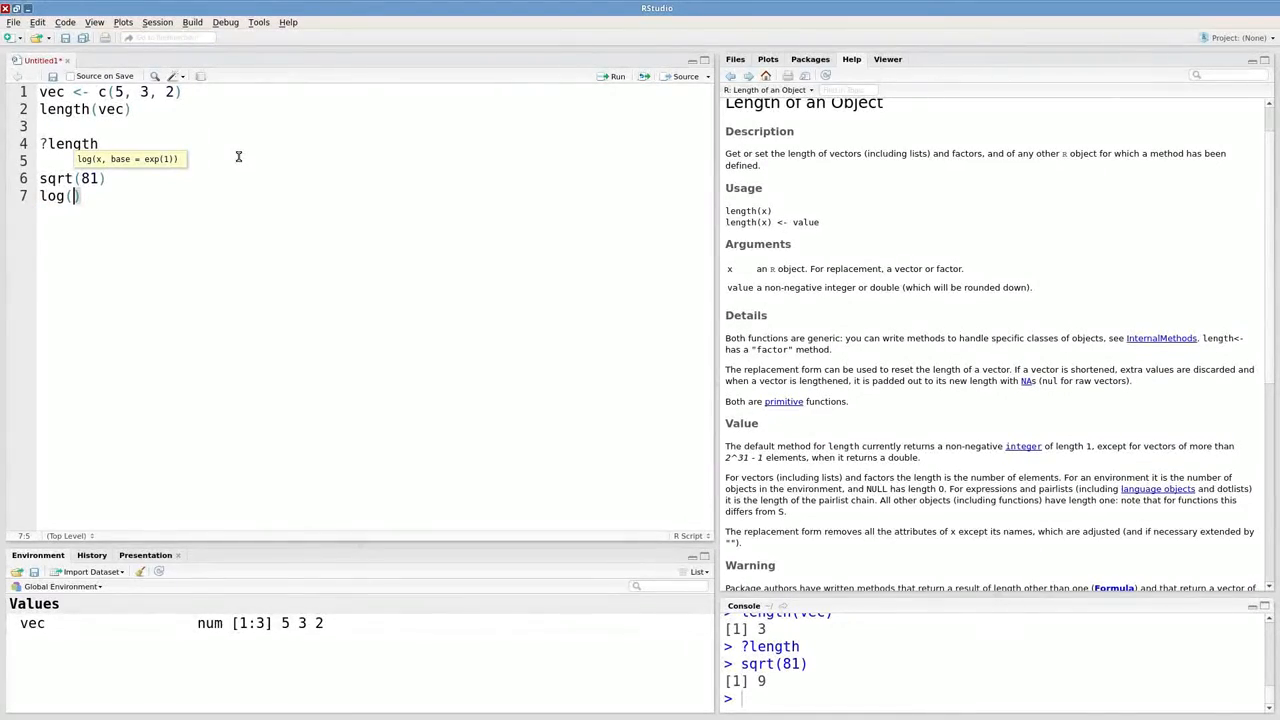
{"action": "type", "text": "3"}
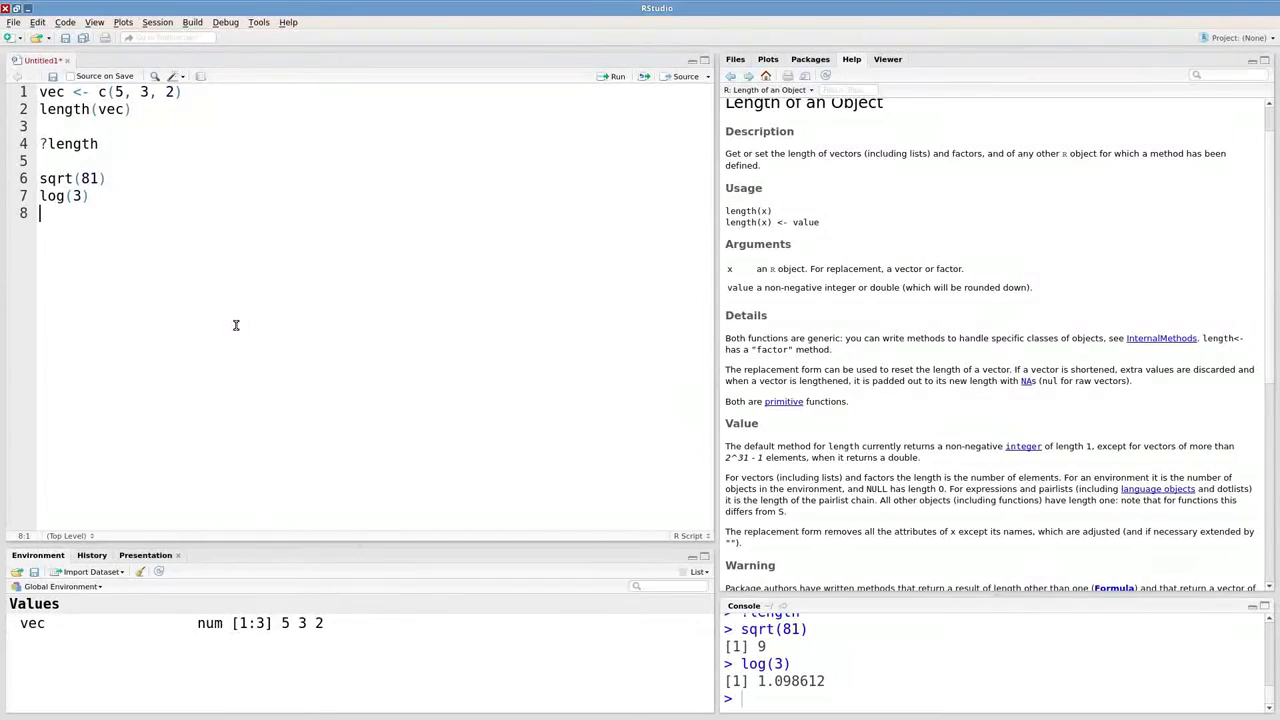
- Add exp(5) on line 8 and run it, giving 148.4132 in the console
{"action": "type", "text": "e"}
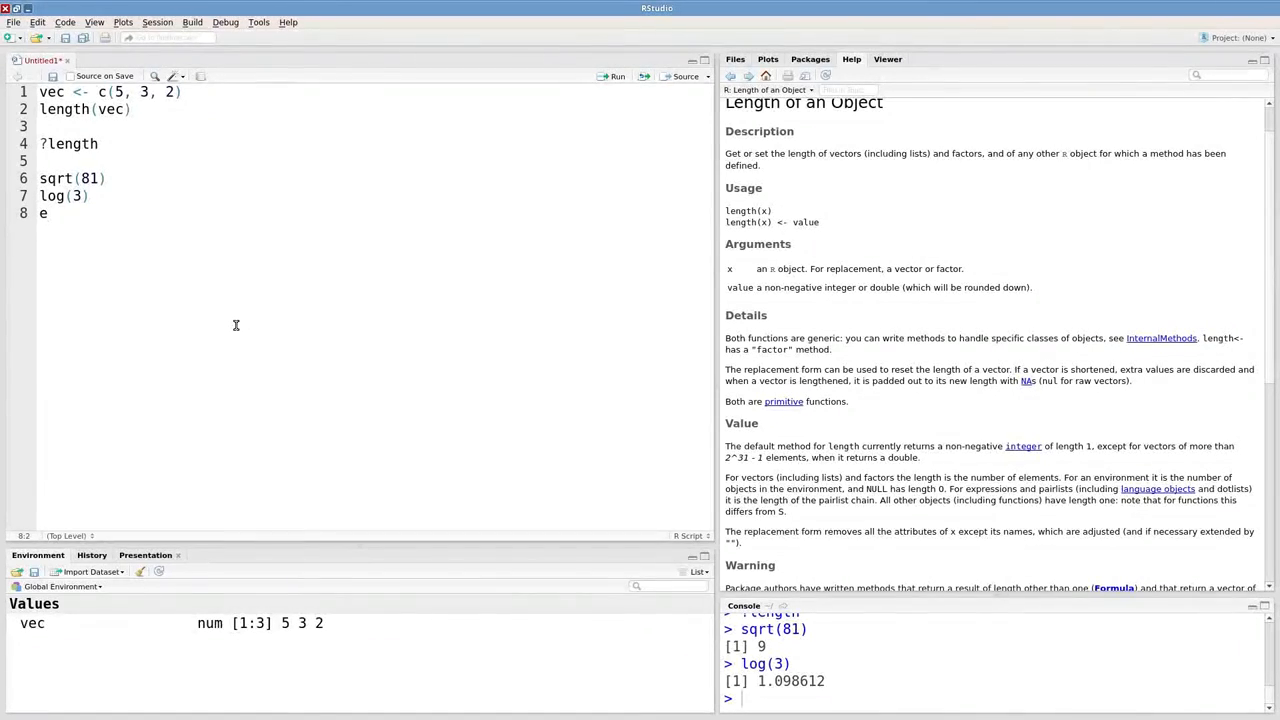
{"action": "type", "text": "xp("}
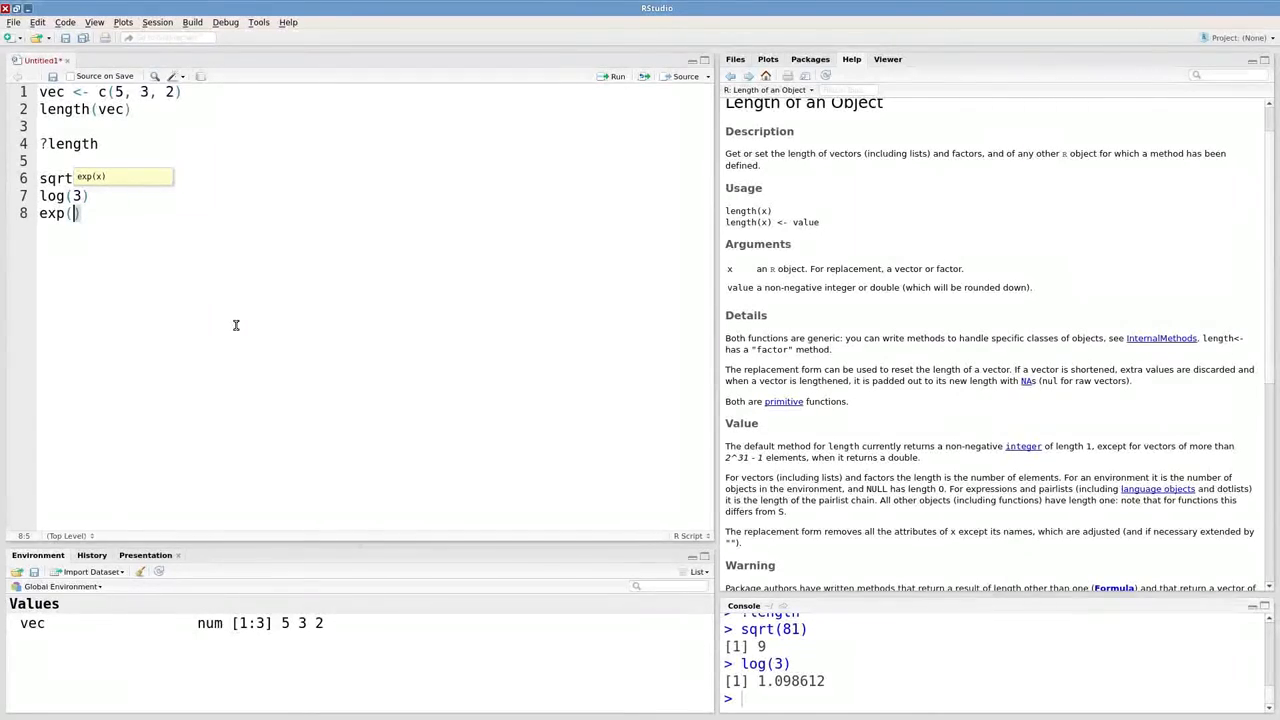
{"action": "type", "text": "5"}
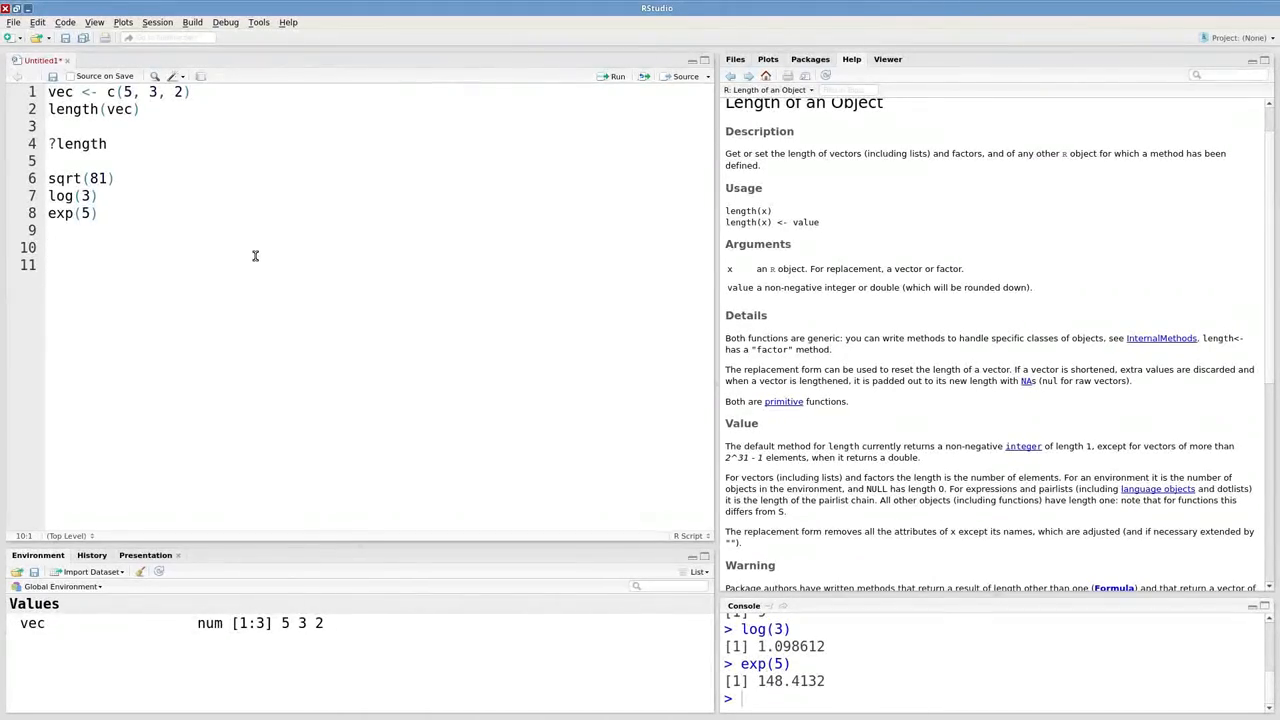
- Write round(1.0472, digits = 2) on line 10, completing digits = via autocomplete
{"action": "type", "text": "round("}
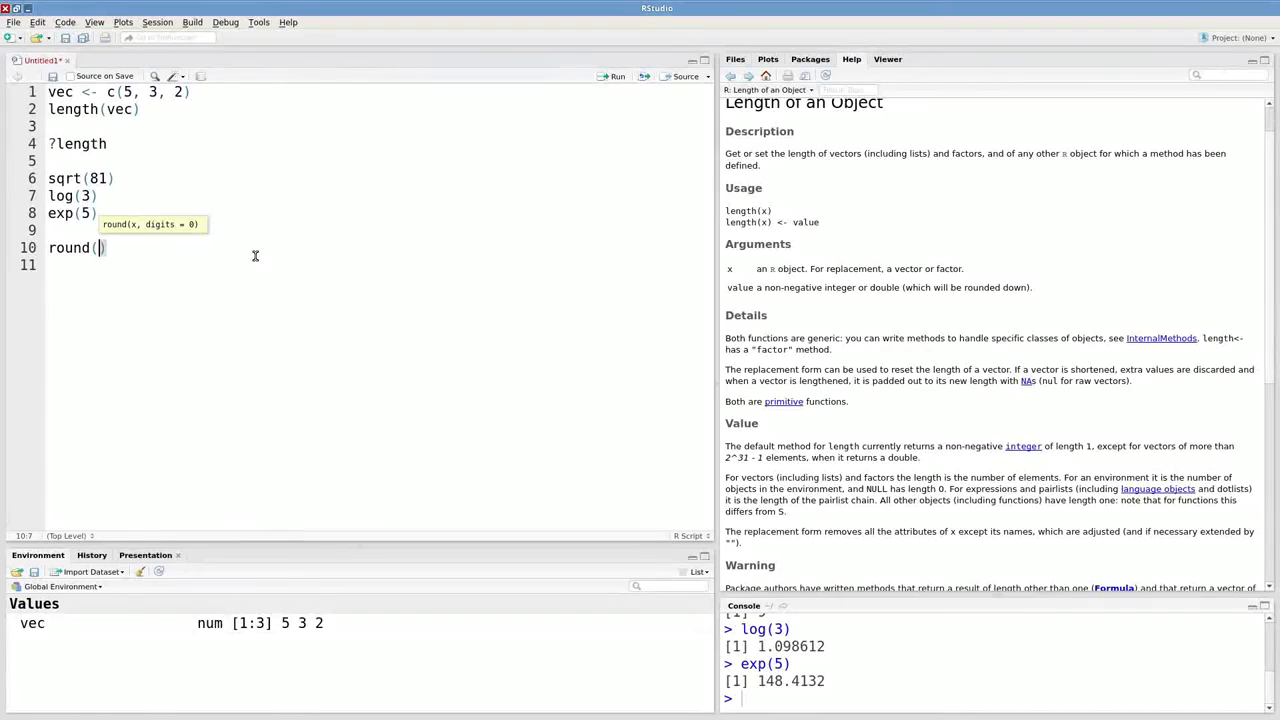
{"action": "type", "text": "1."}
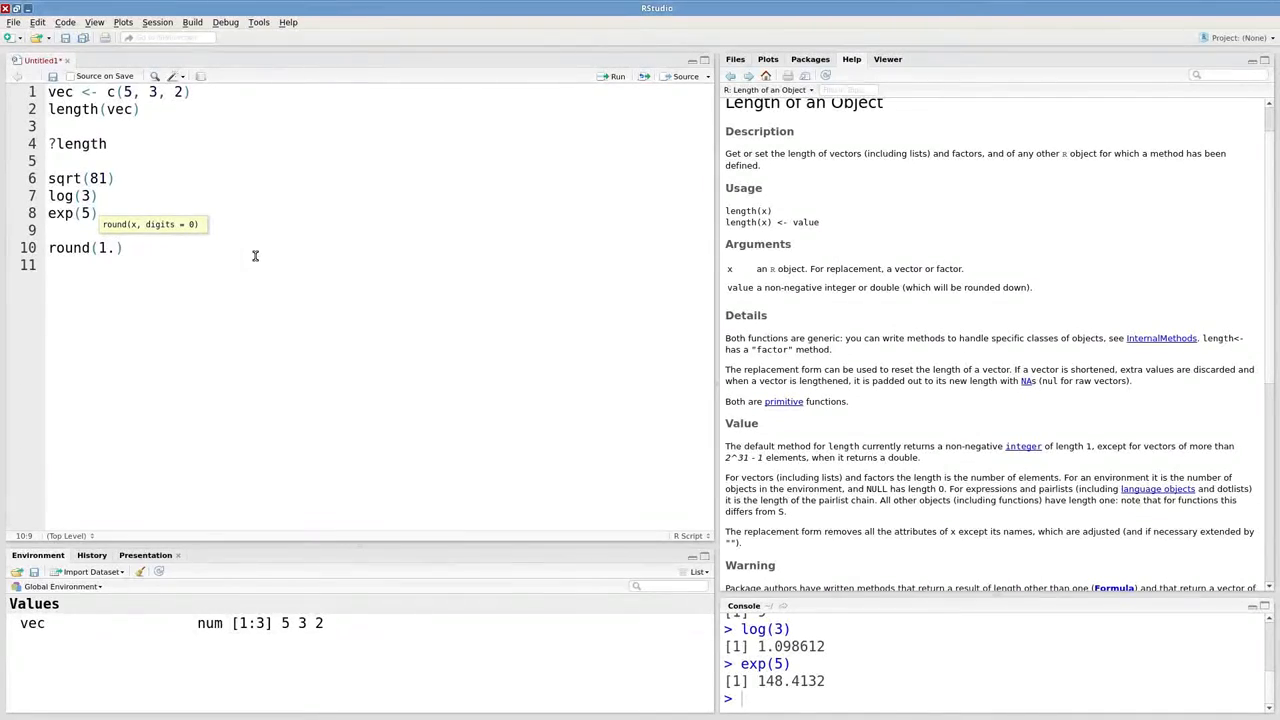
{"action": "type", "text": "0472,"}
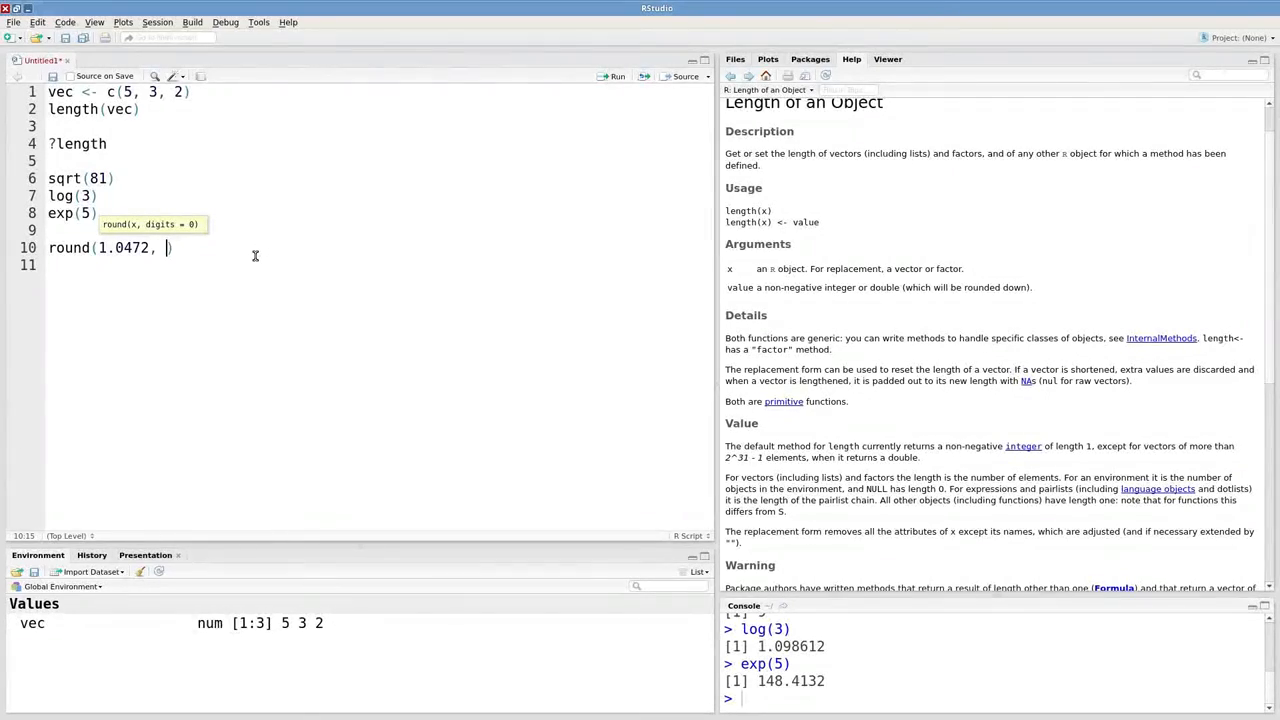
{"action": "type", "text": "dig"}
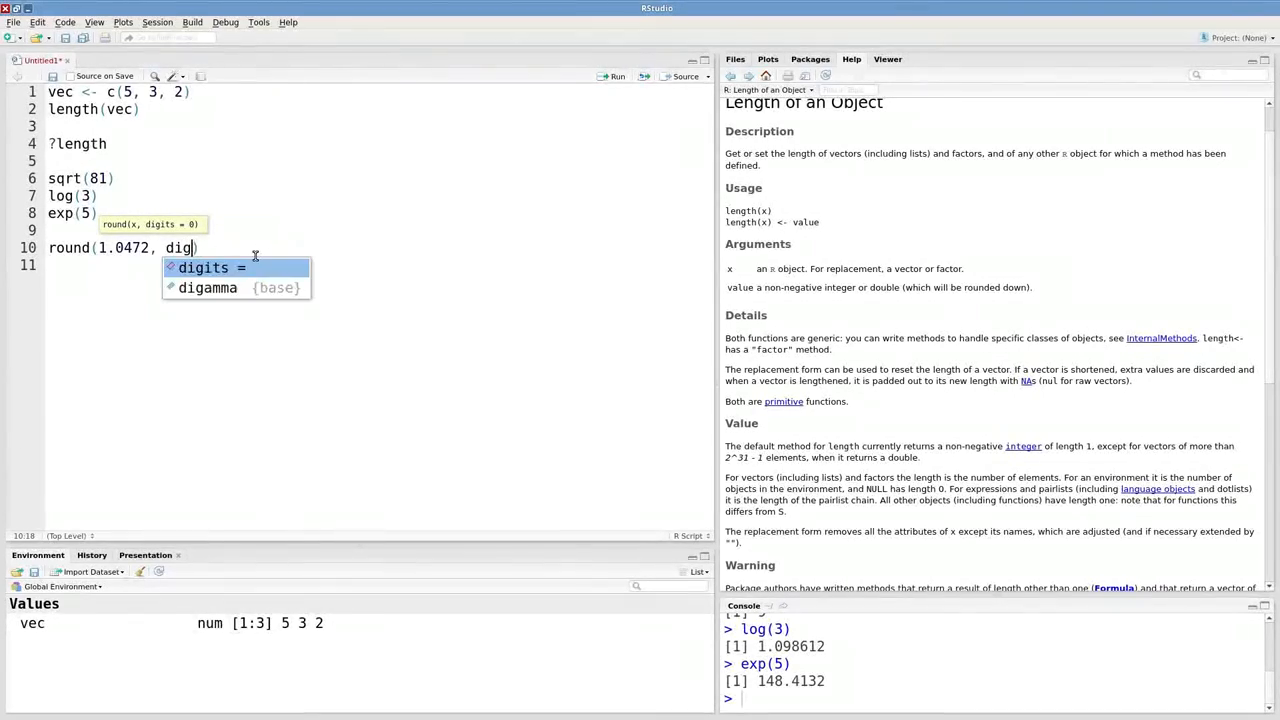
{"action": "key", "text": "Tab"}
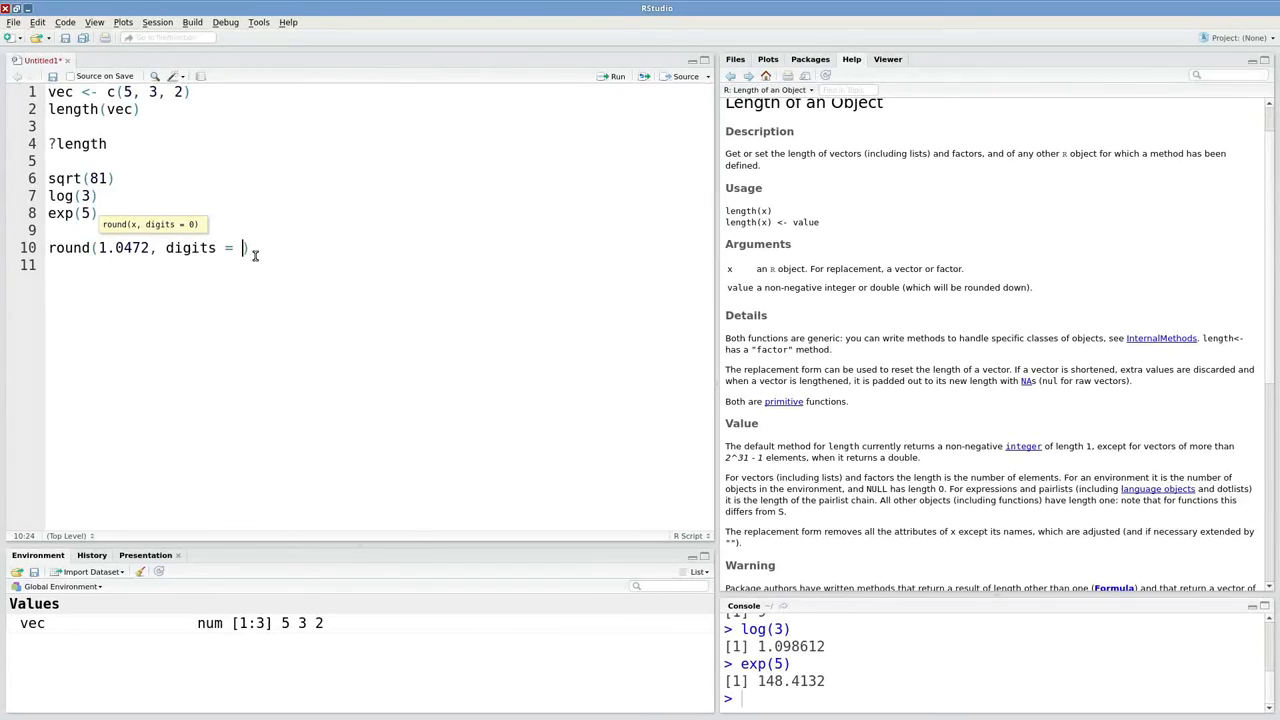
{"action": "type", "text": "2"}
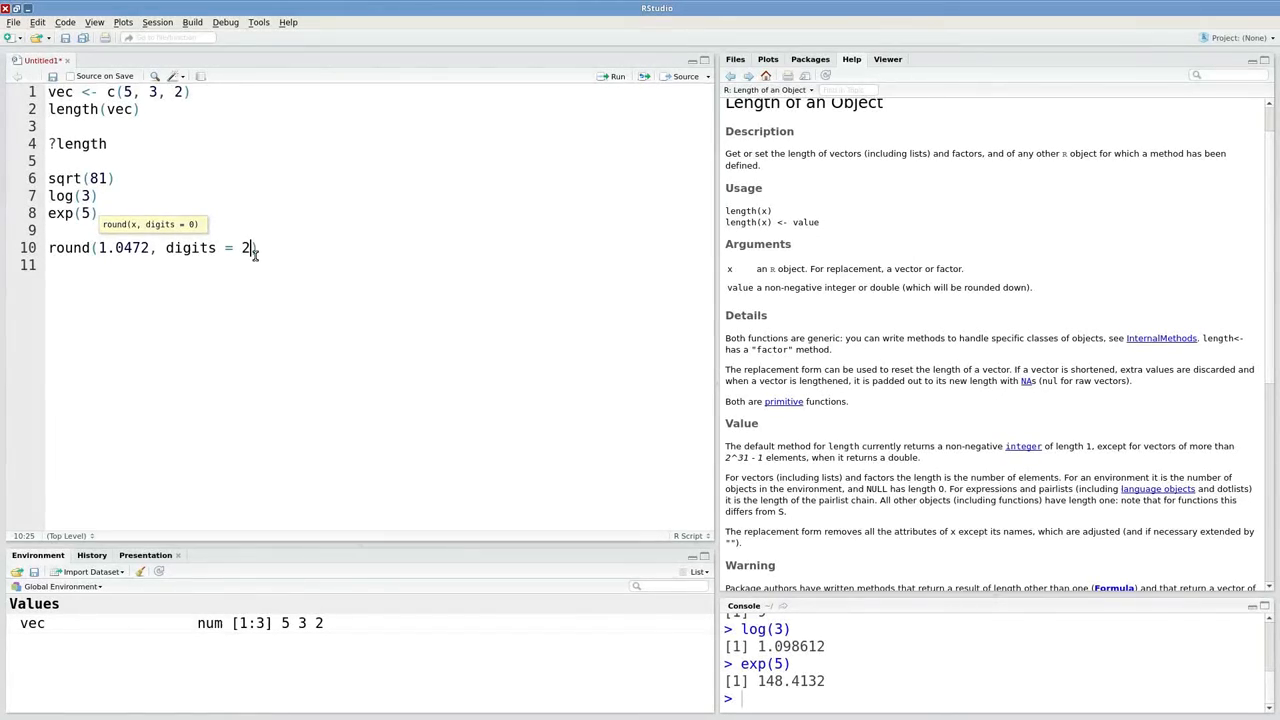